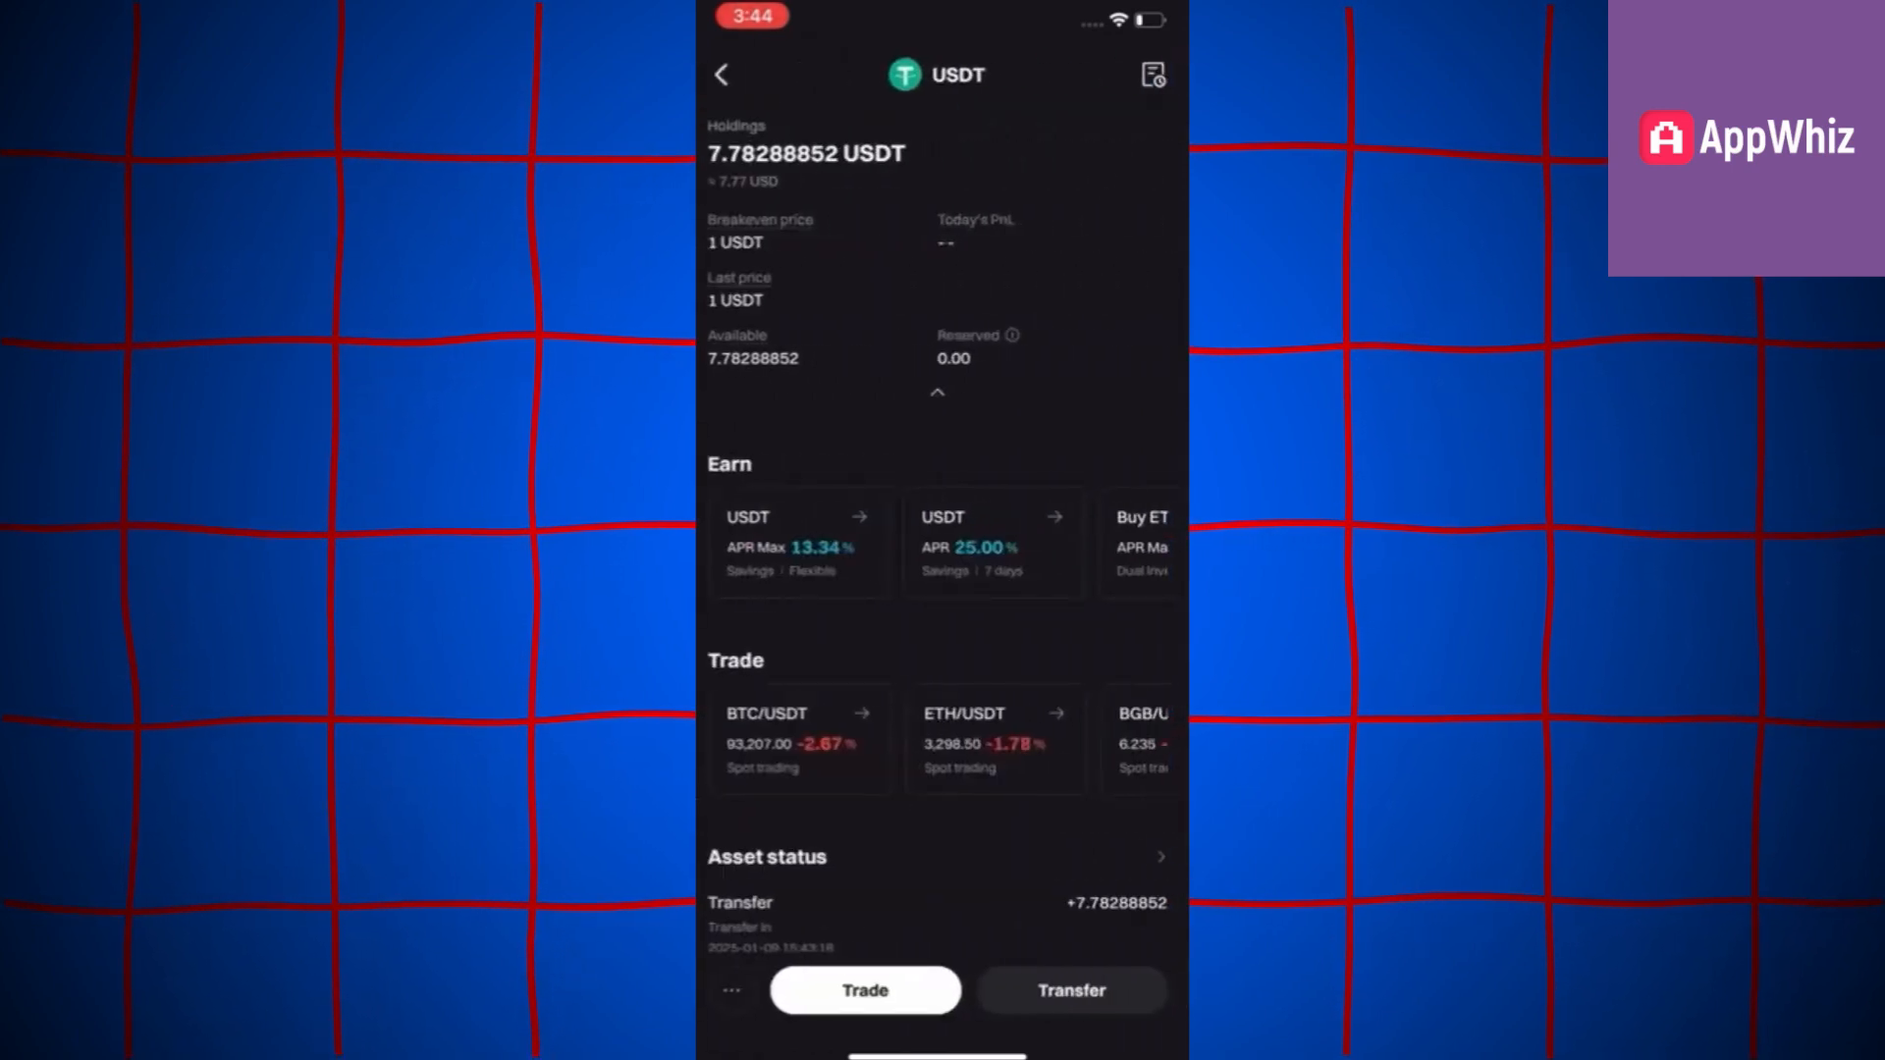
- Begin an on-chain USDT withdrawal from the USDT asset page
{"action": "left_click", "coordinate": [864, 991]}
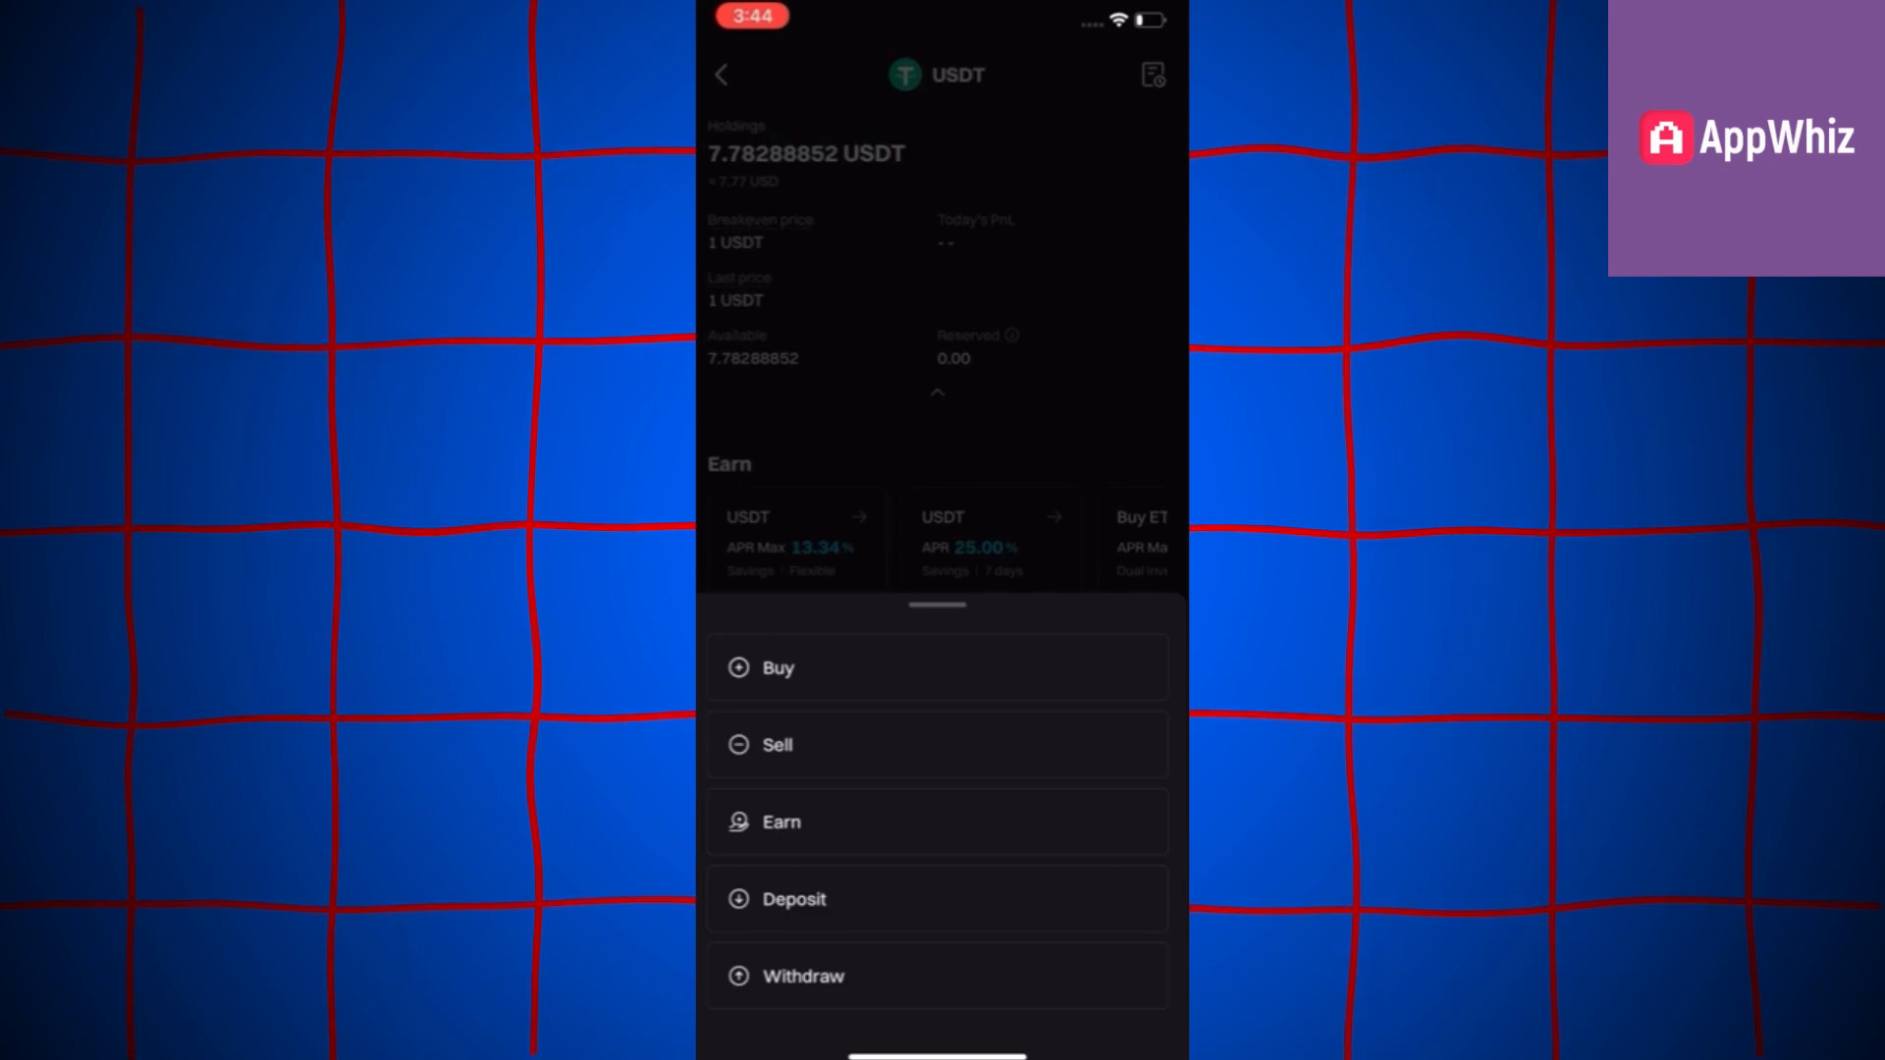
{"action": "left_click", "coordinate": [802, 975]}
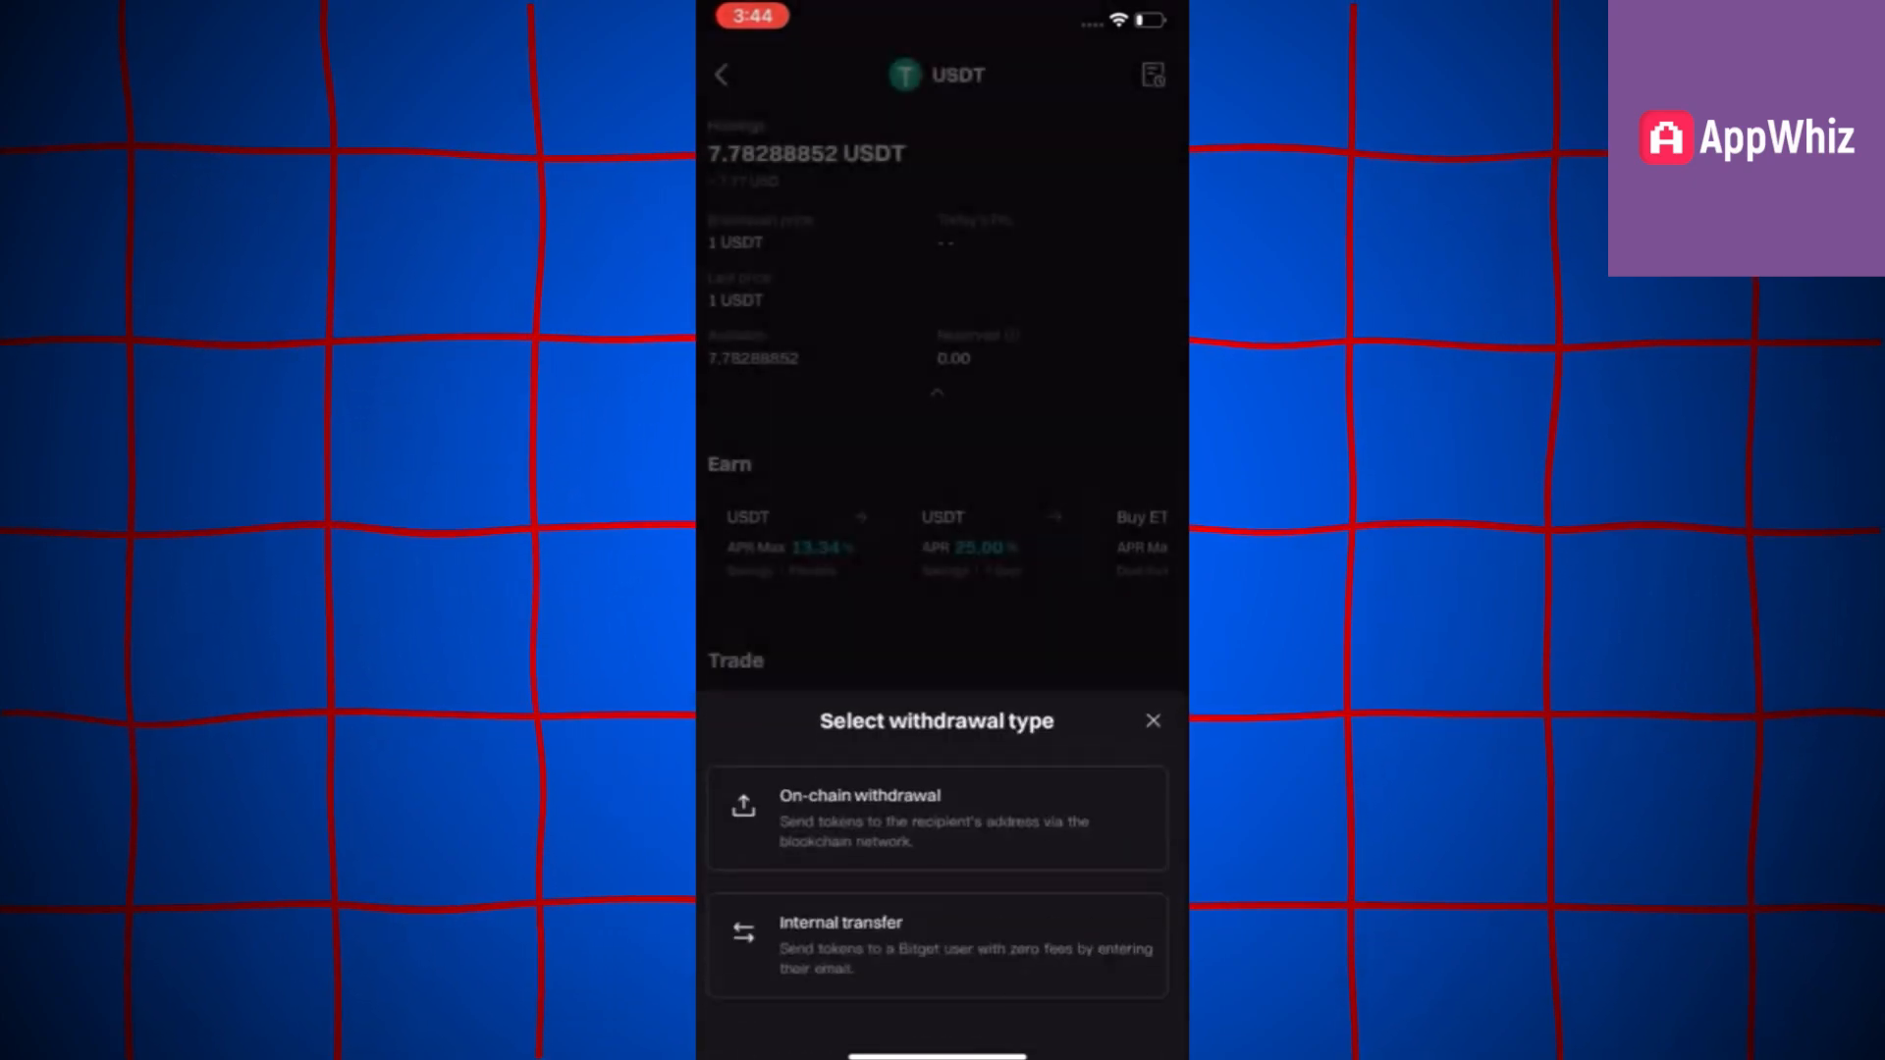
{"action": "left_click", "coordinate": [936, 818]}
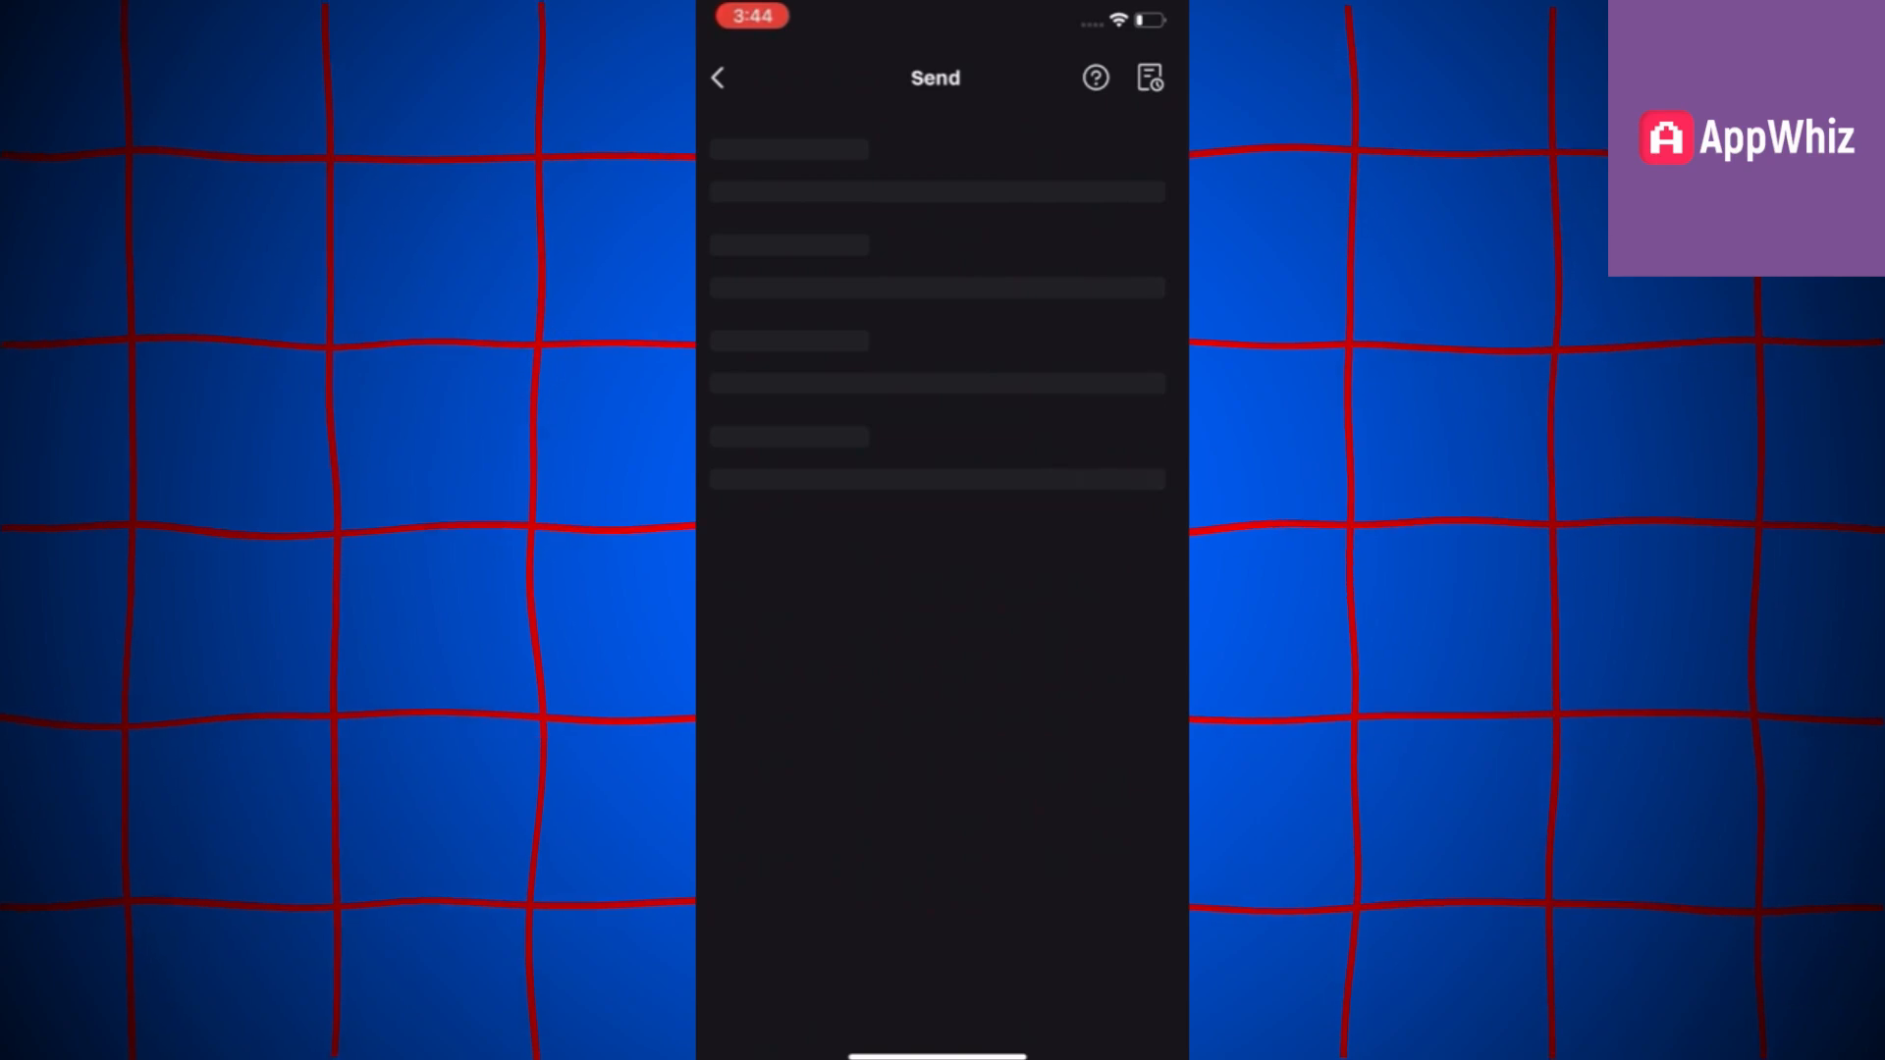
- Paste the copied wallet address into the withdrawal address field and show the network list
{"action": "left_click", "coordinate": [935, 203]}
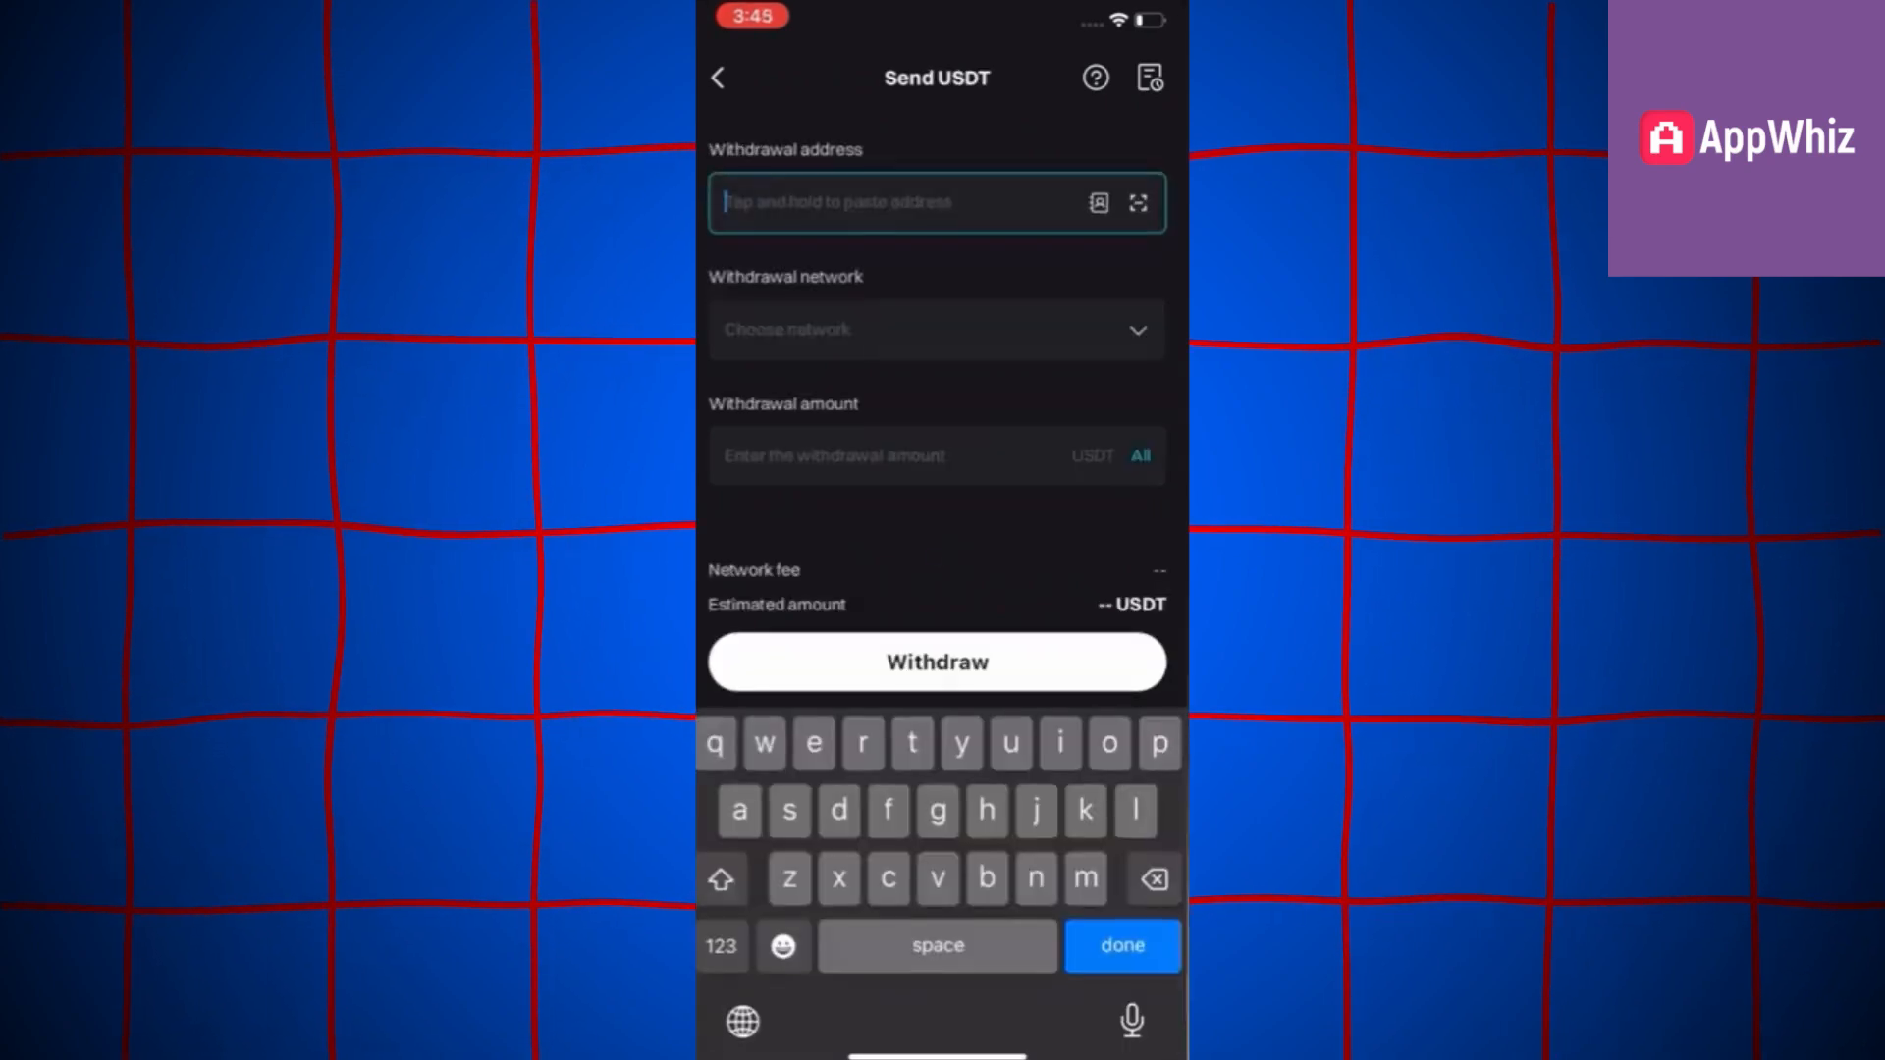
{"action": "left_click", "coordinate": [901, 202]}
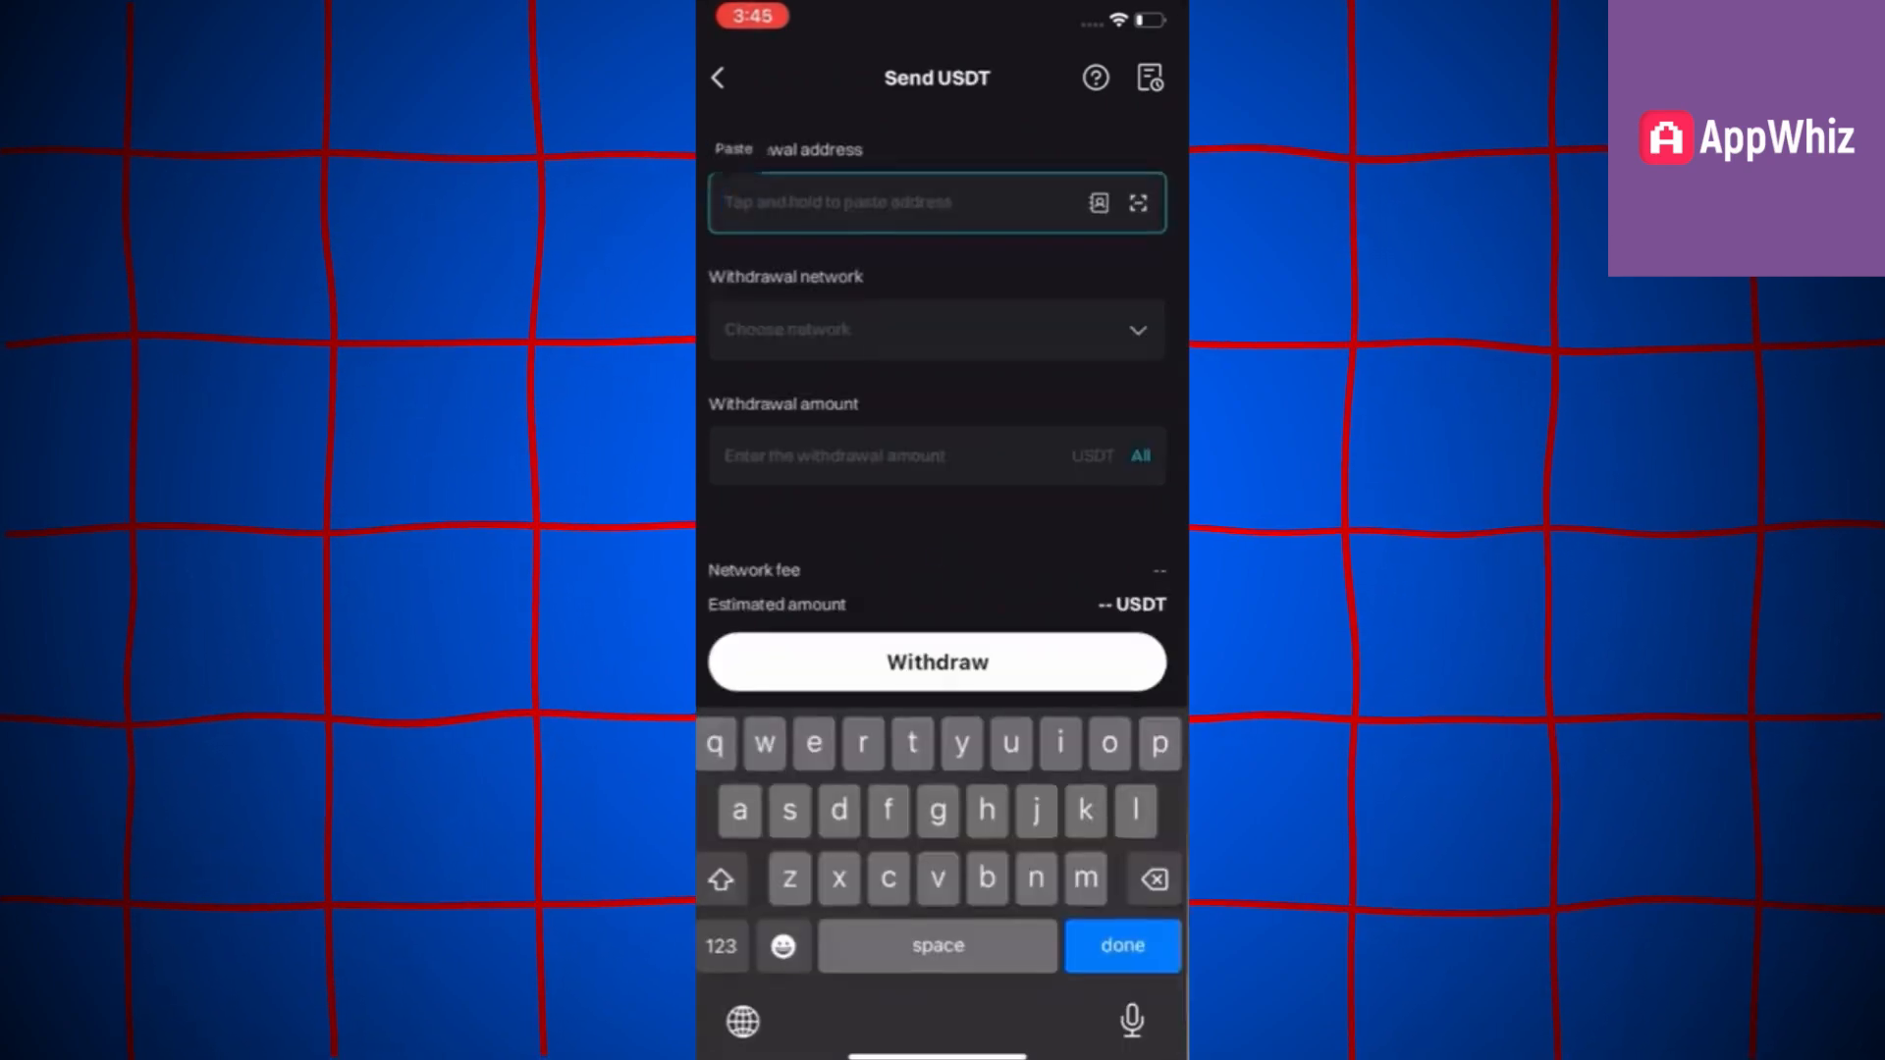
{"action": "left_click", "coordinate": [936, 202]}
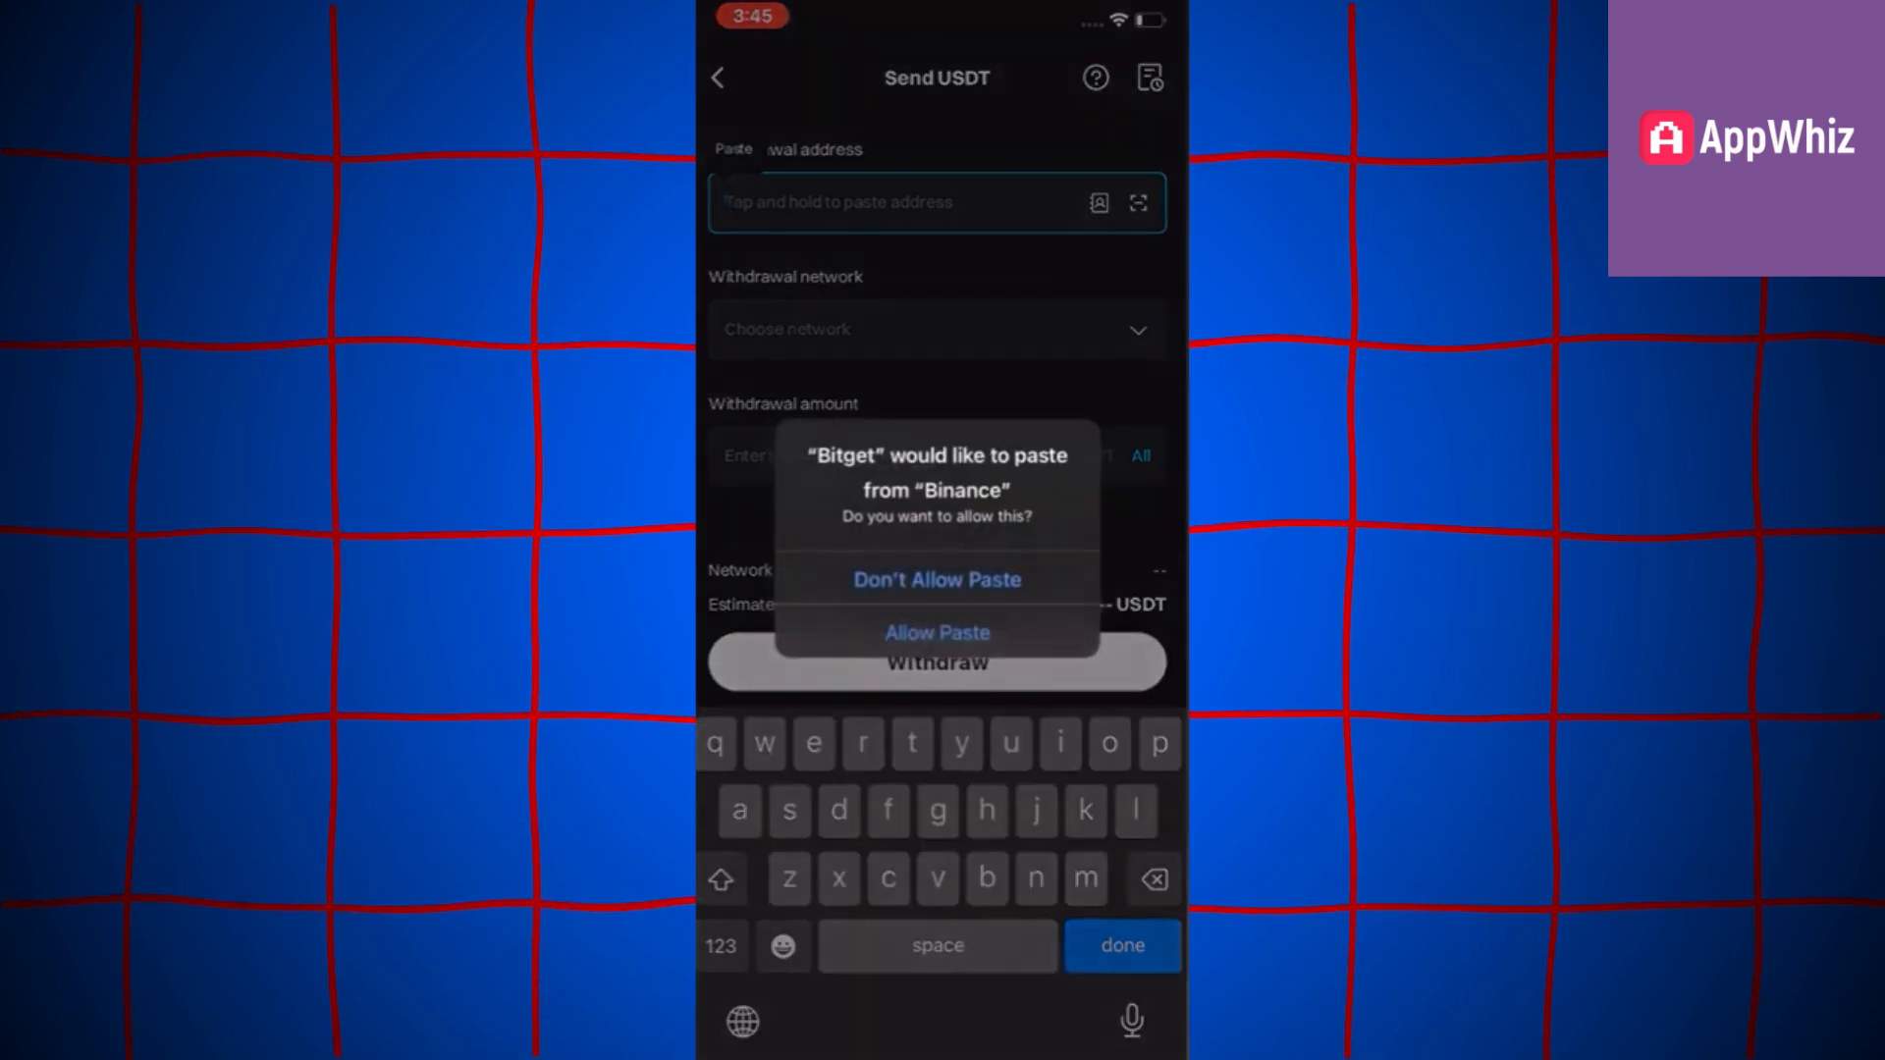
{"action": "left_click", "coordinate": [935, 632]}
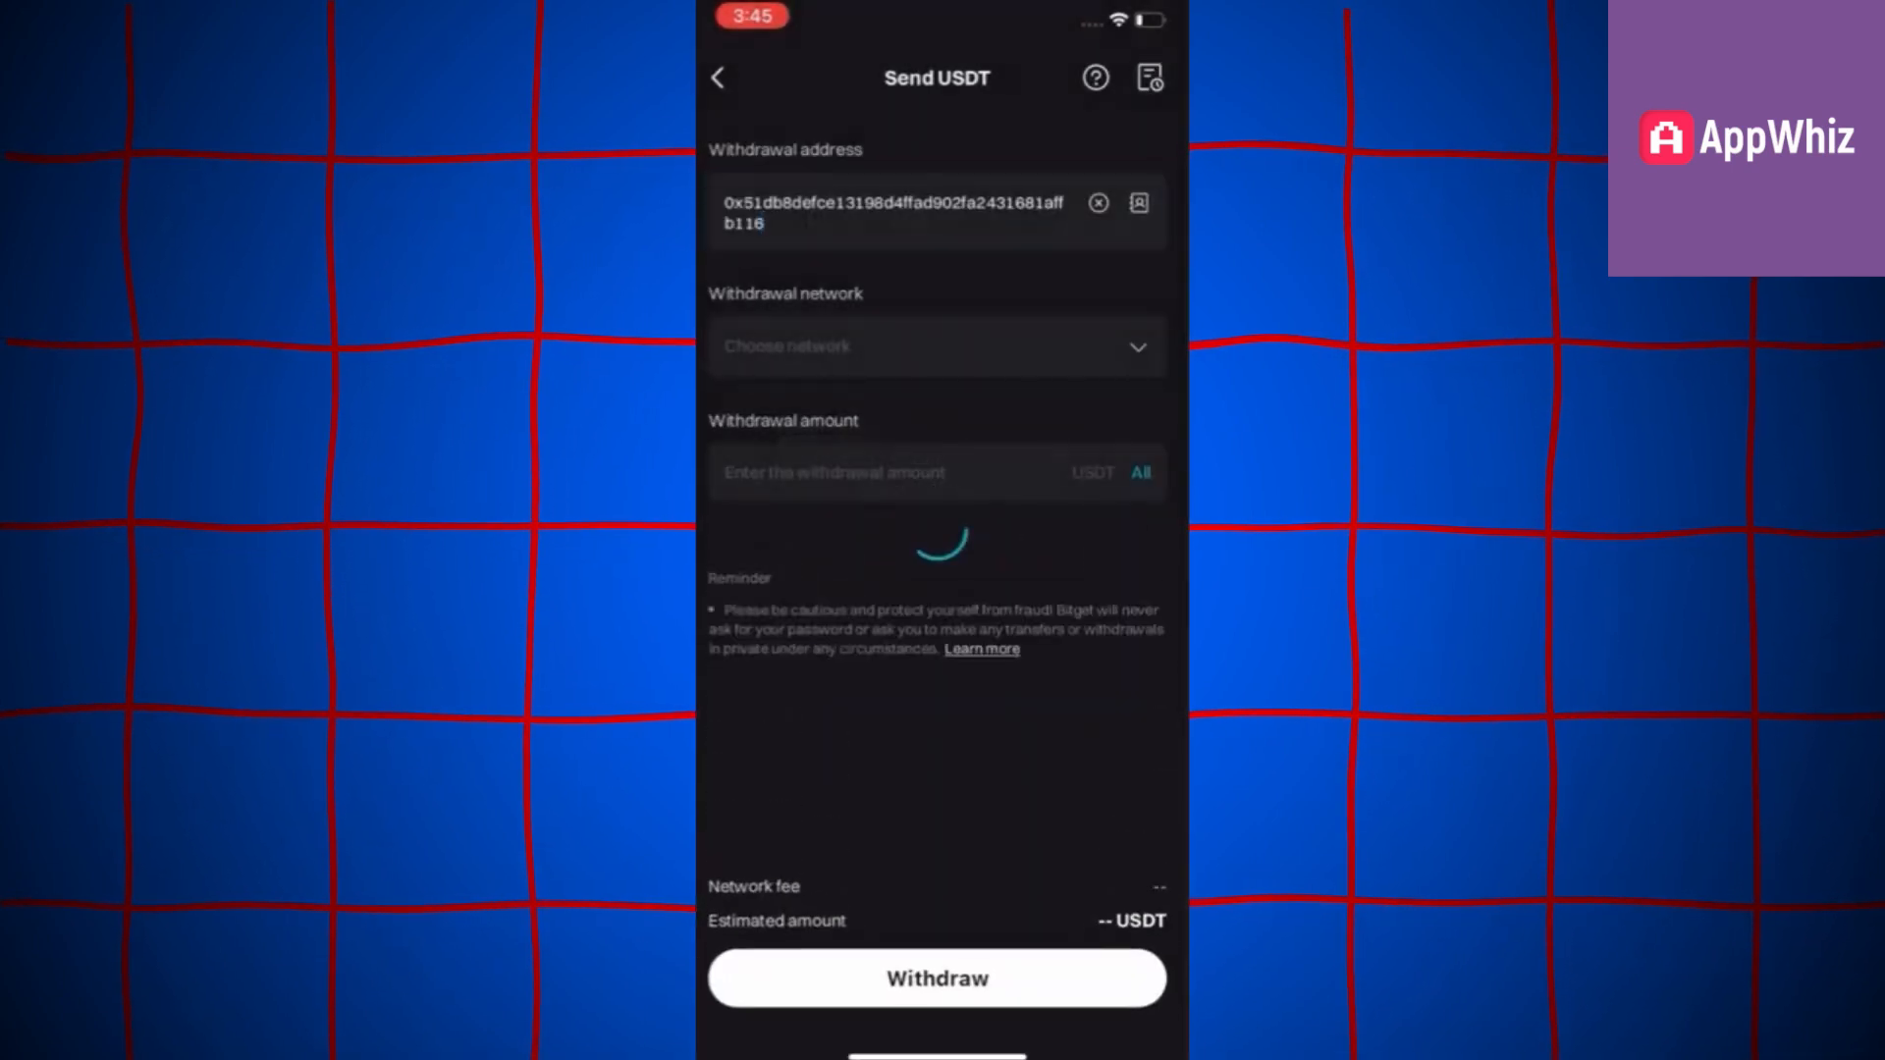
{"action": "left_click", "coordinate": [935, 348]}
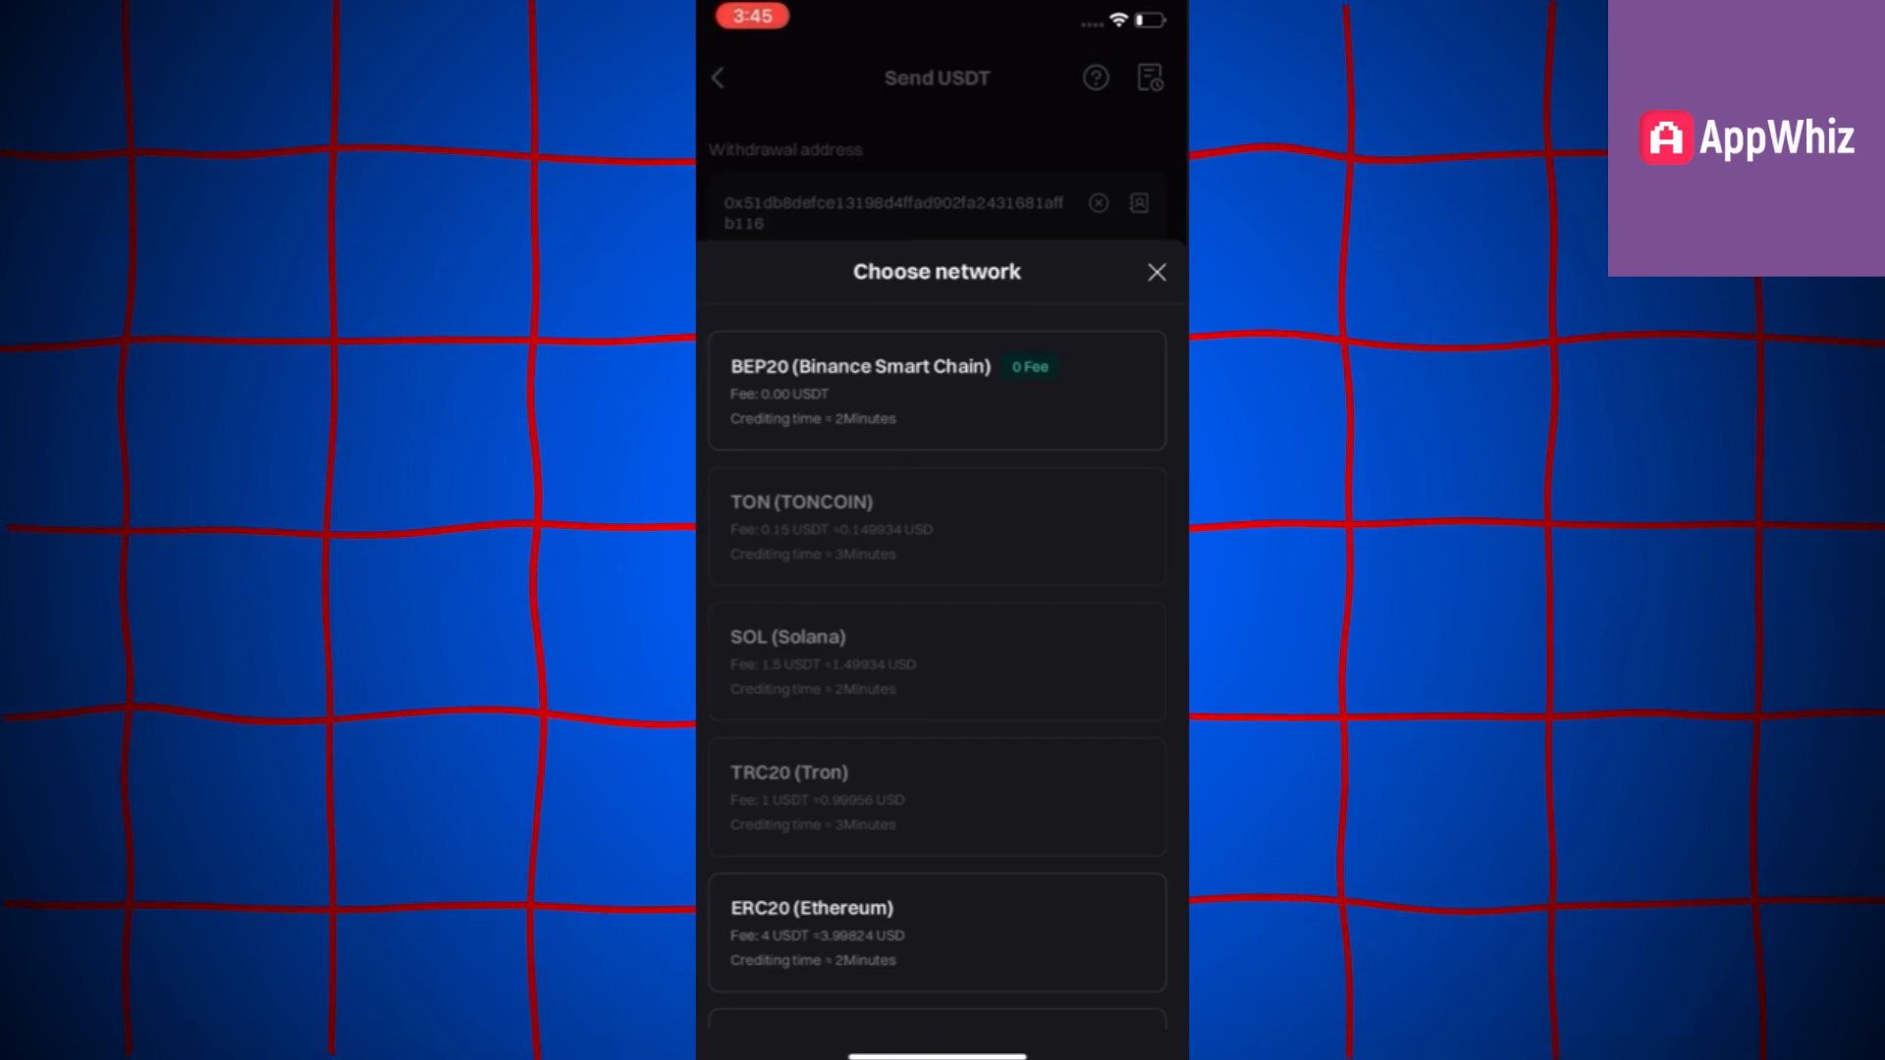
- Choose BEP20 (Binance Smart Chain), enter 17.78288852 USDT, and submit the withdrawal
{"action": "left_click", "coordinate": [858, 366]}
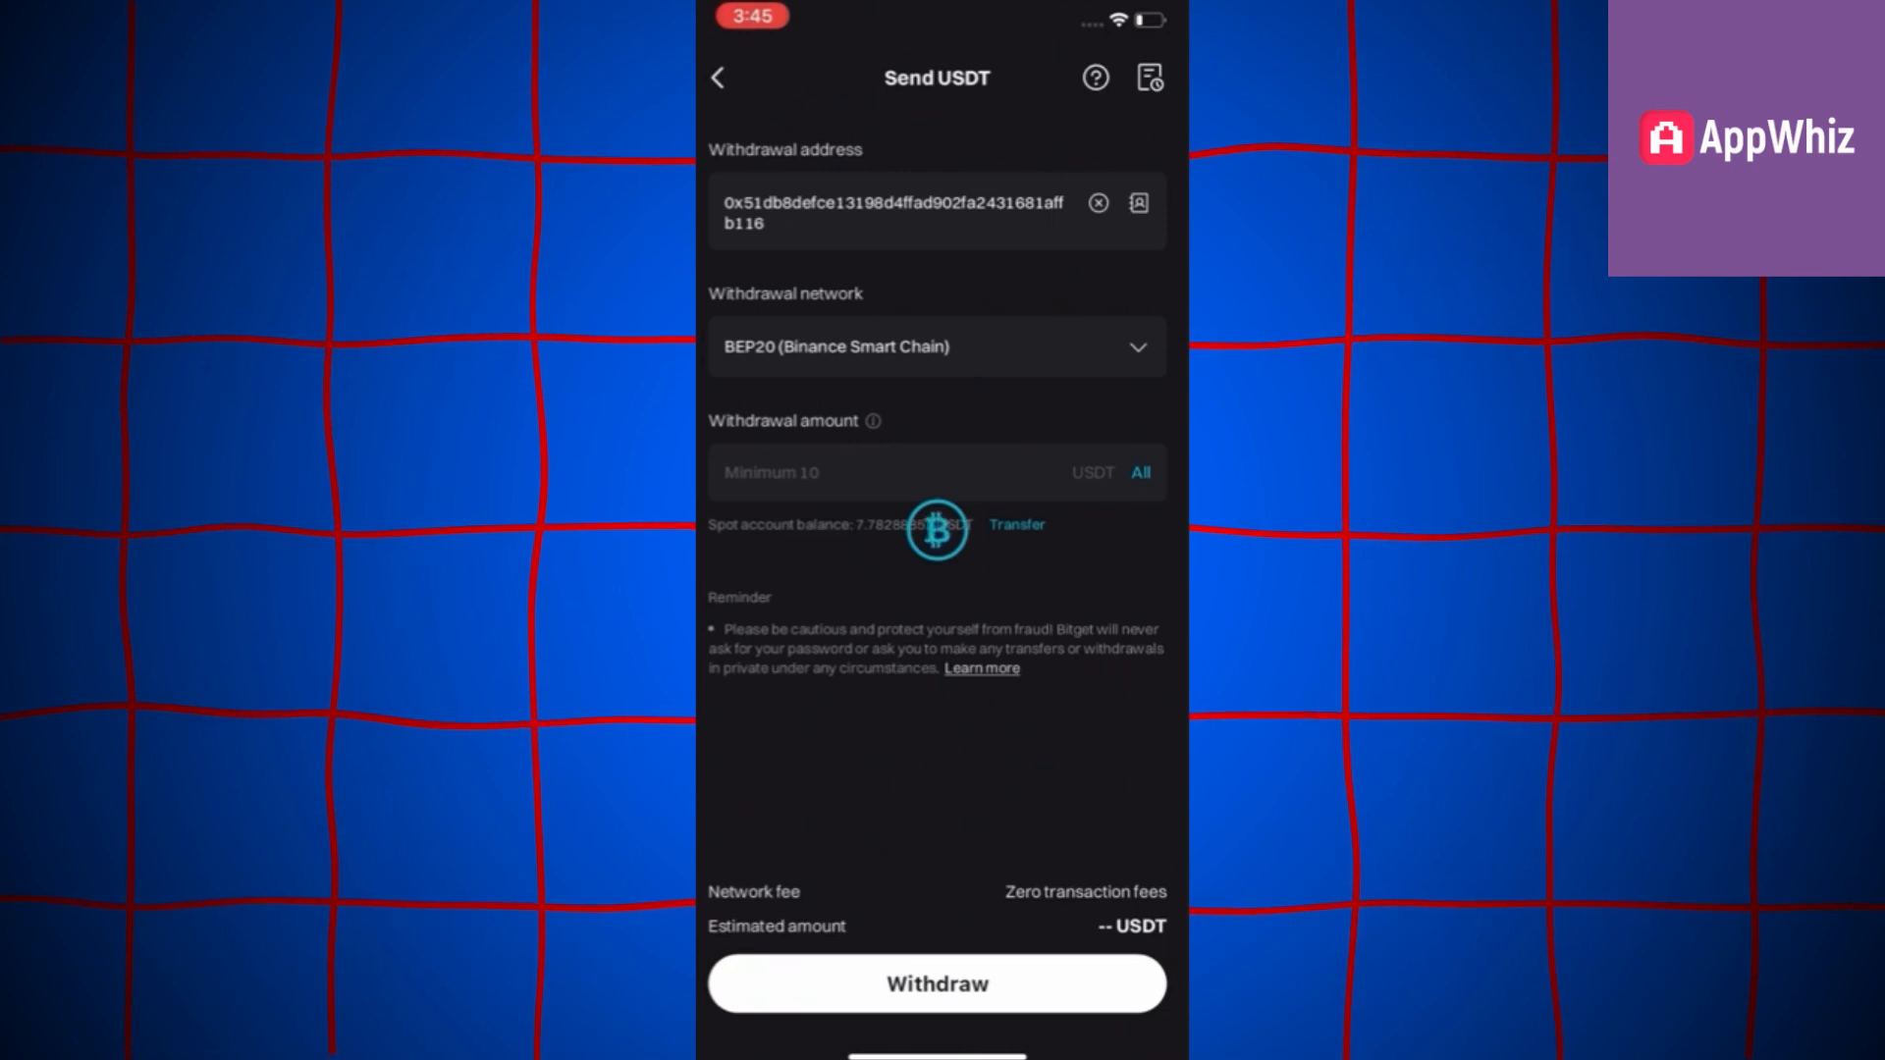
{"action": "left_click", "coordinate": [1138, 472]}
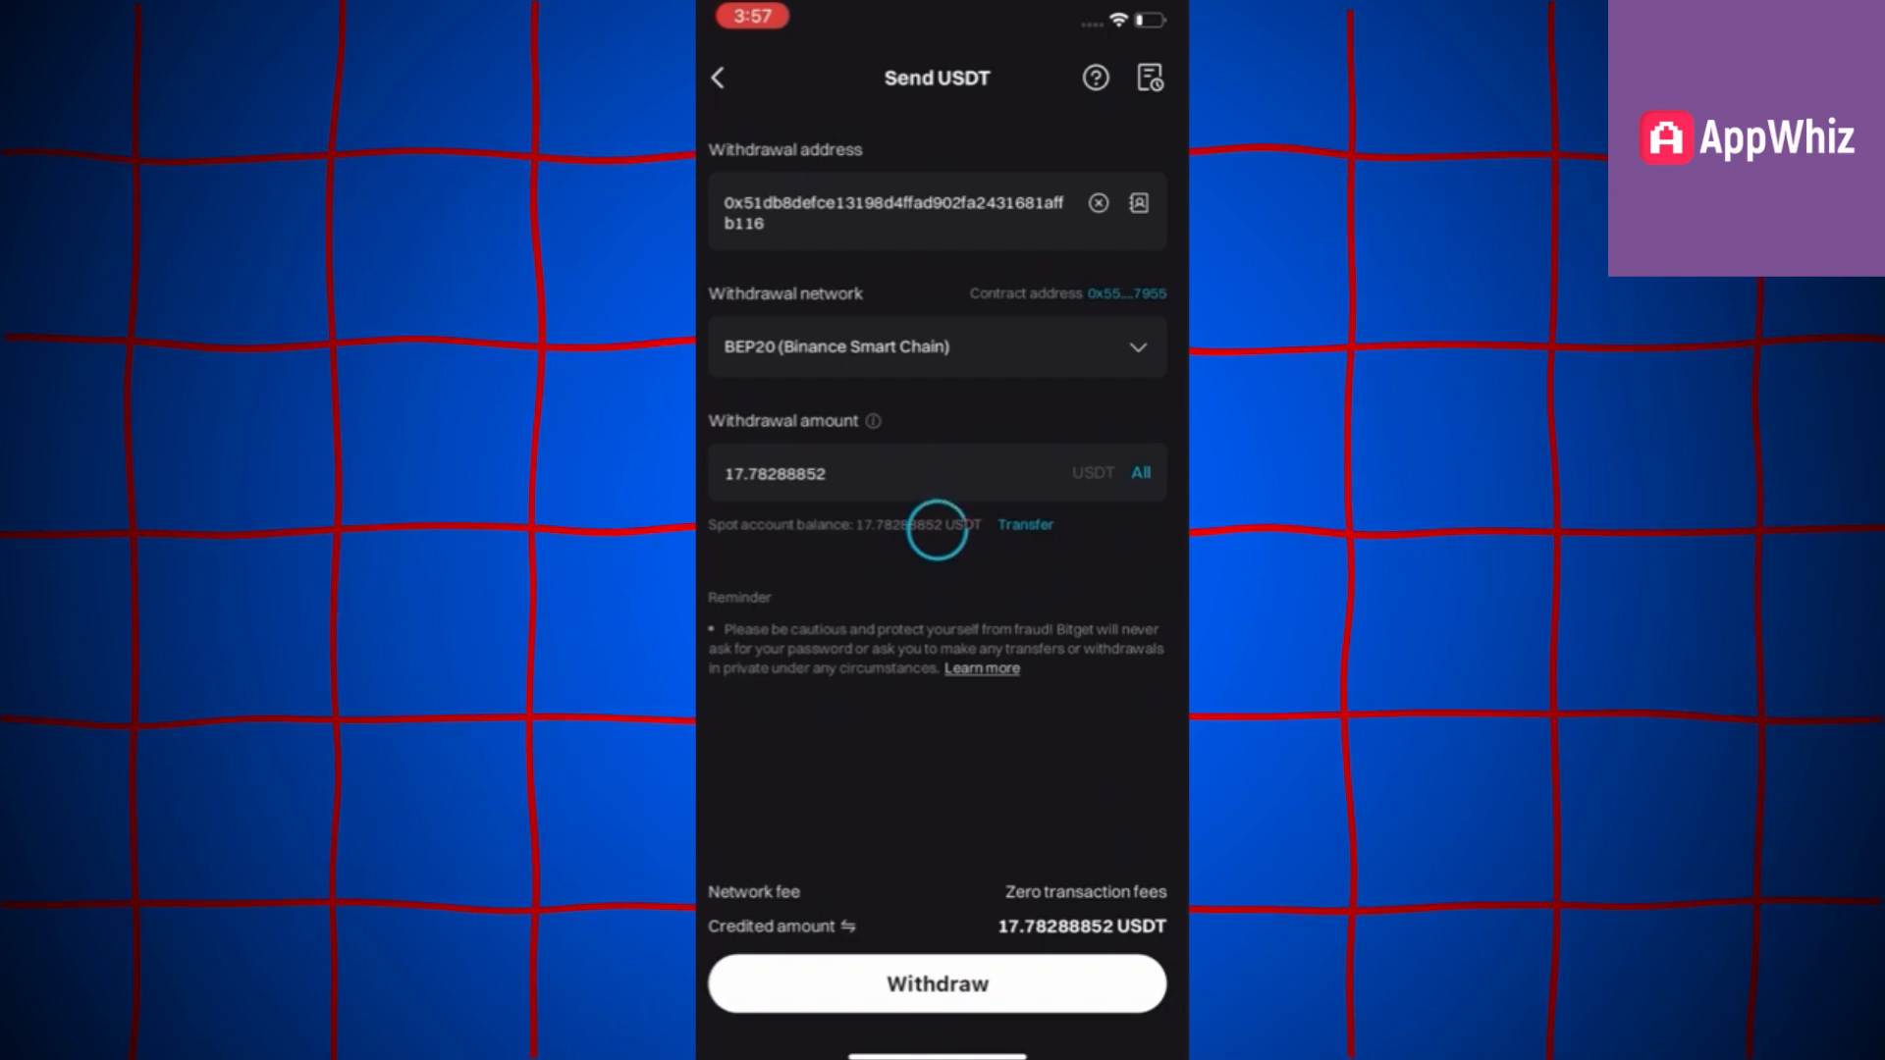
{"action": "left_click", "coordinate": [935, 982]}
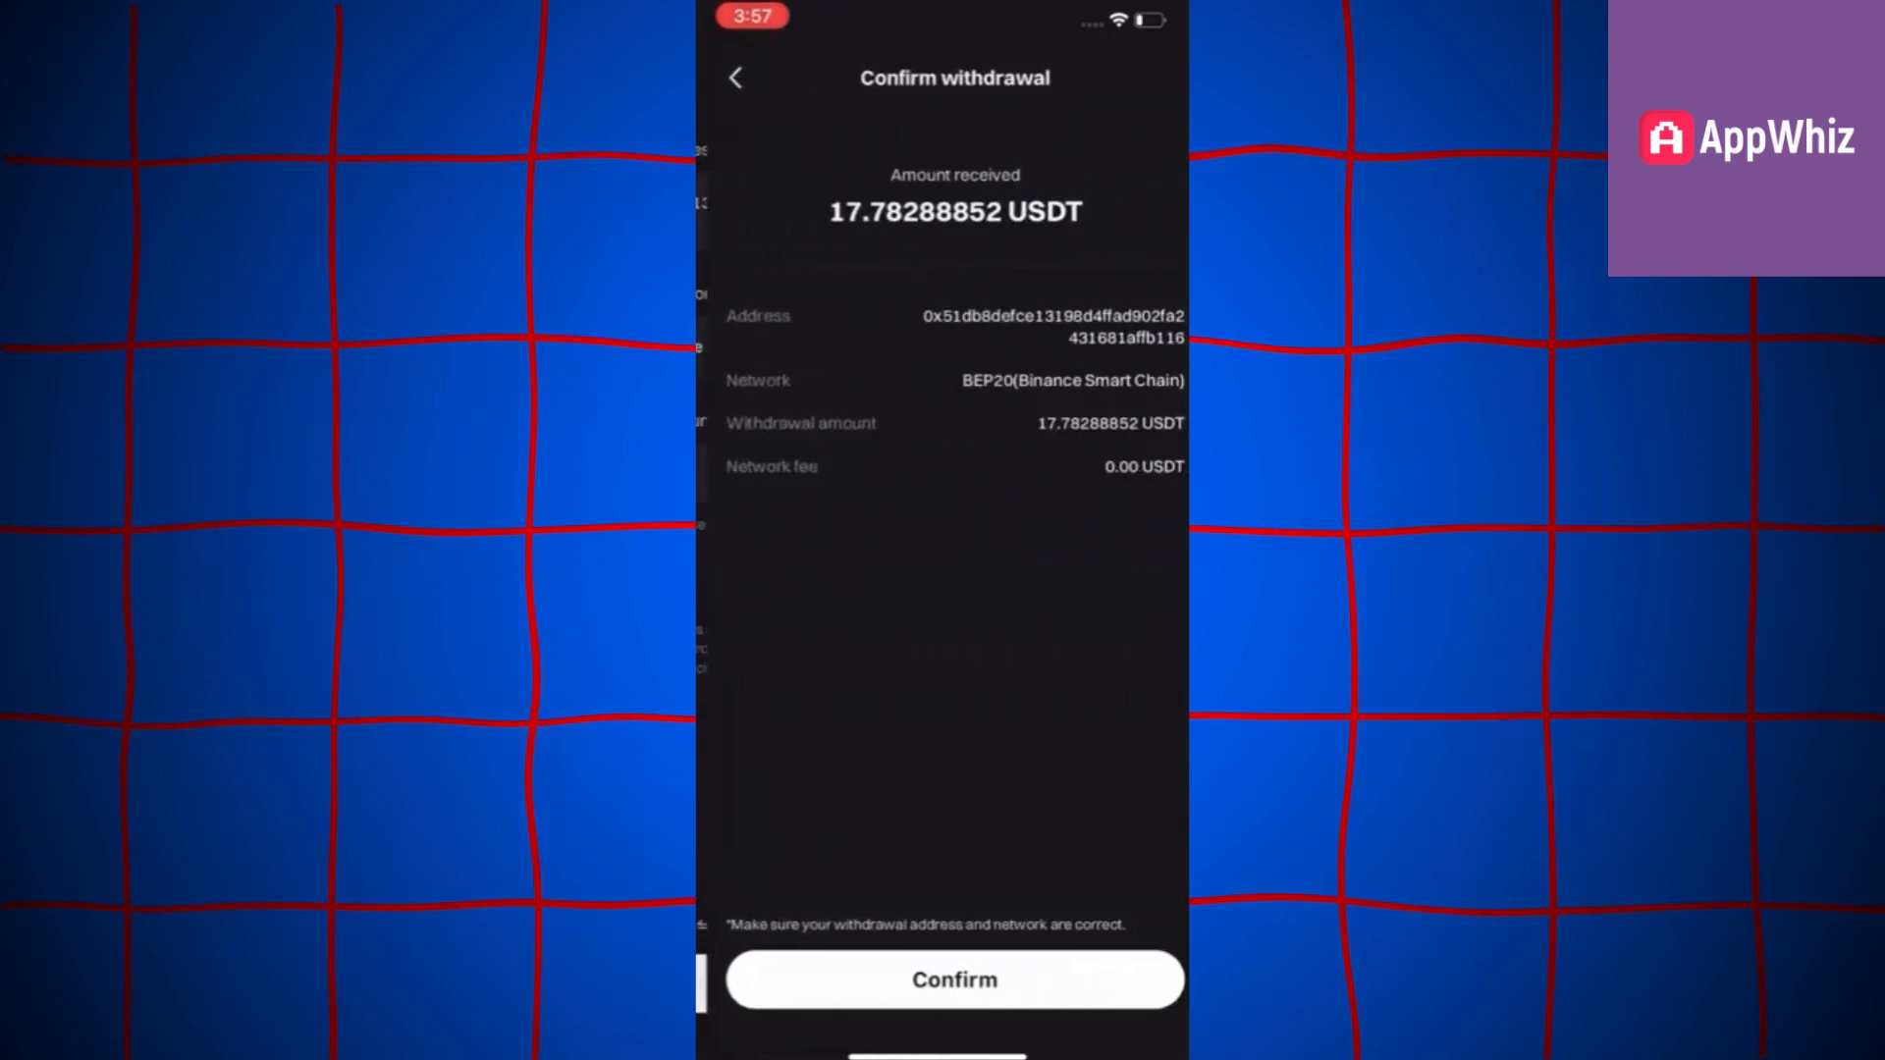